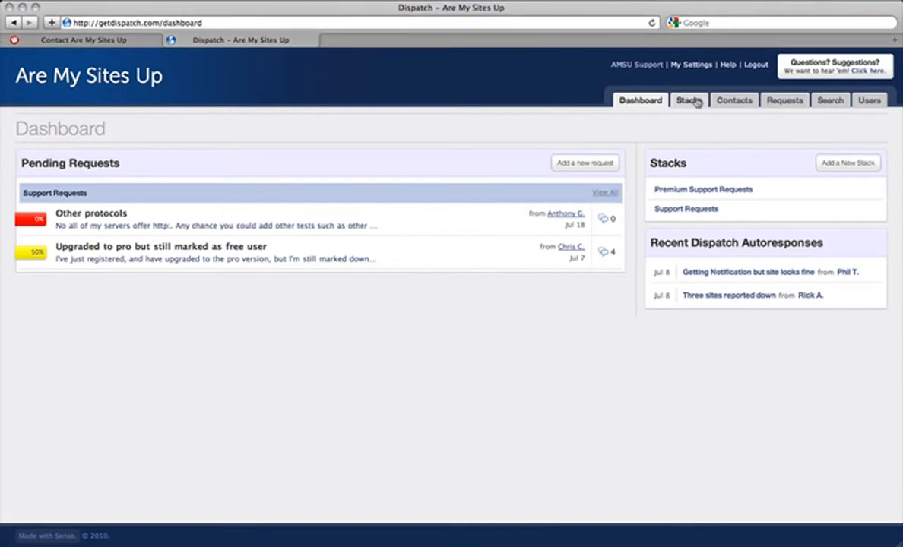
Go to the Stacks page and select the Support Requests stack.
click(688, 99)
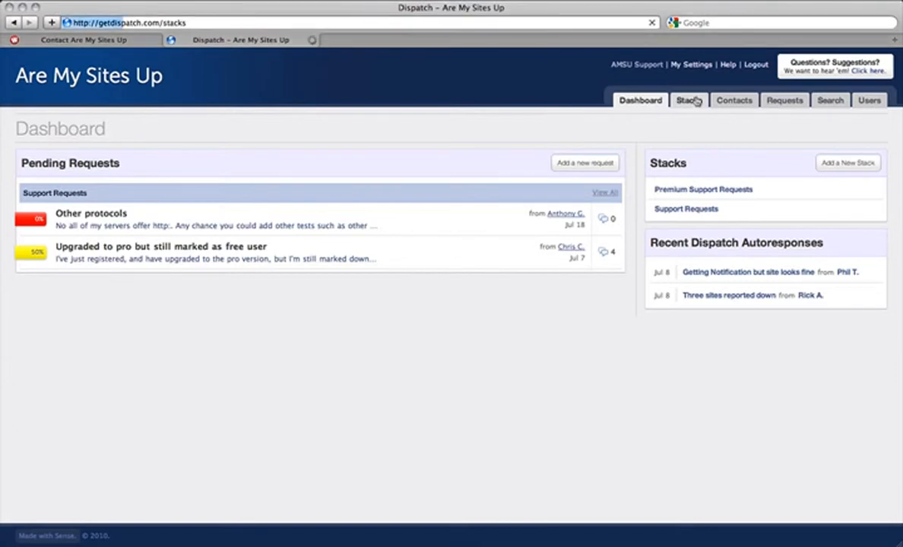
click(689, 100)
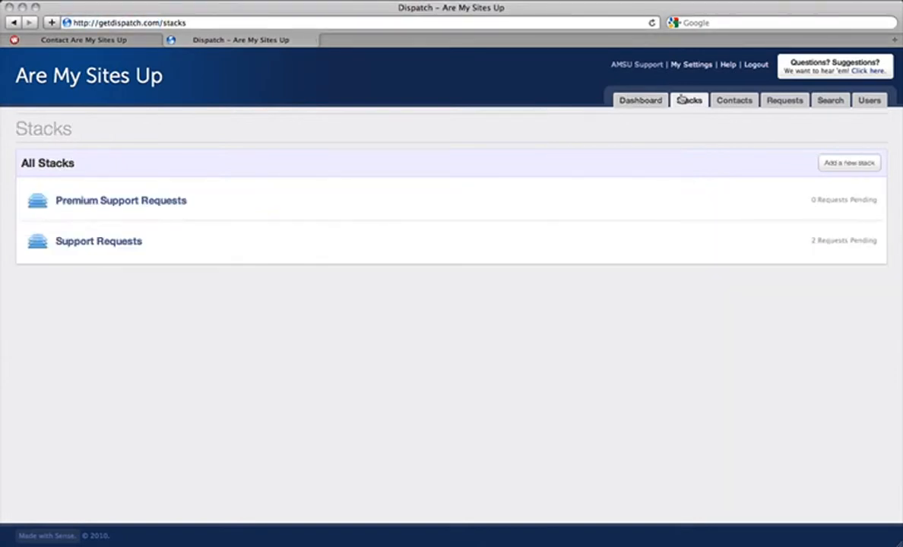
click(98, 241)
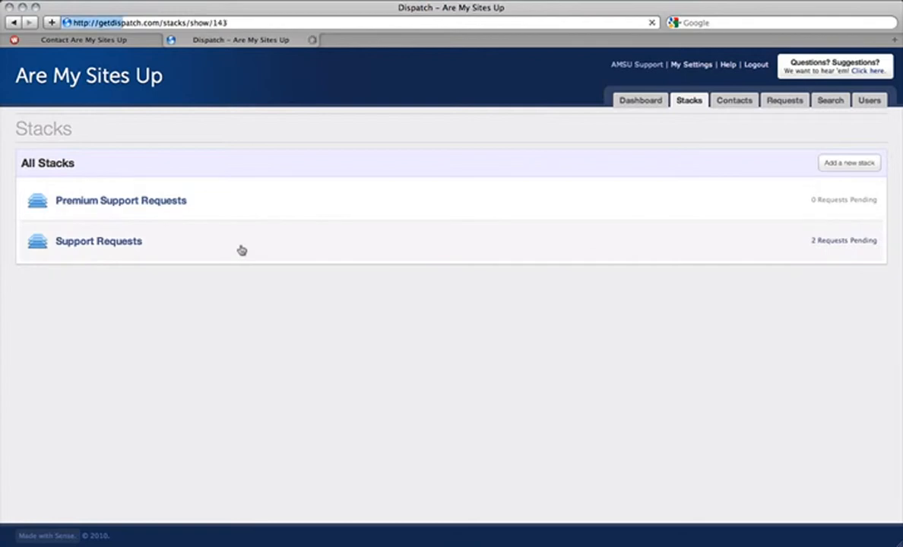
Expand Request Collection Methods and show the Wufoo Integration options for Support Requests.
click(98, 241)
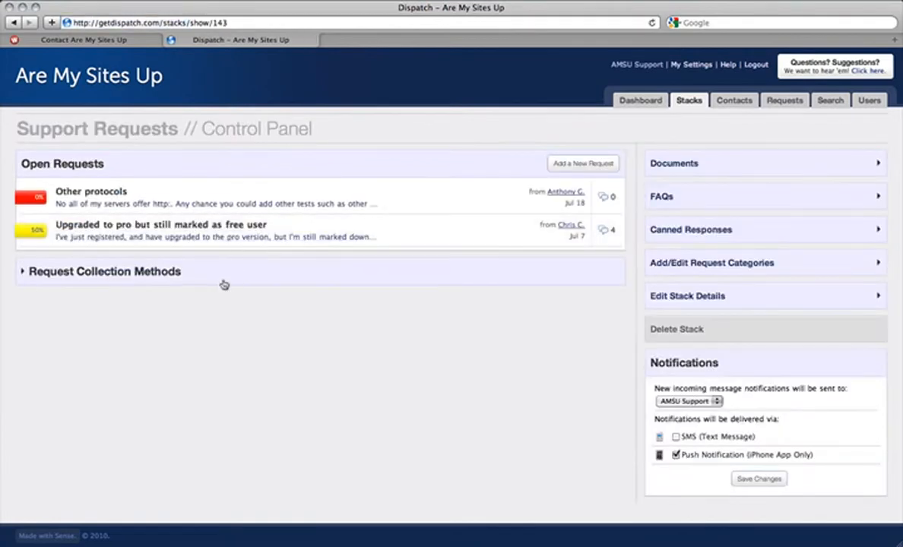
click(104, 271)
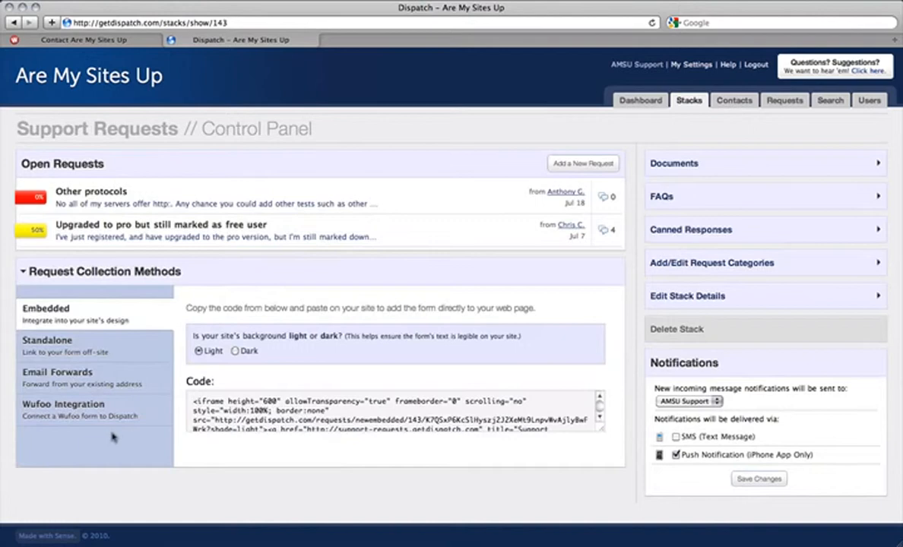
click(63, 405)
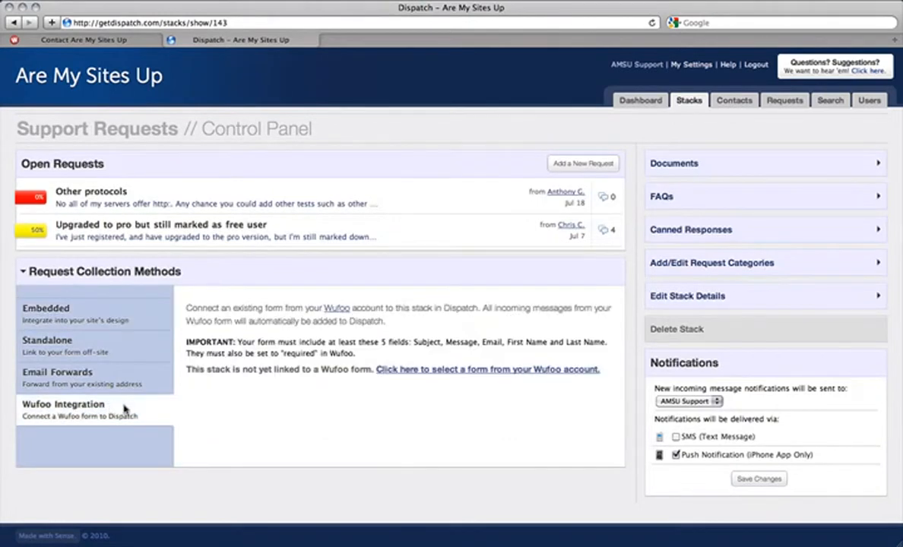
mouse_move(530, 374)
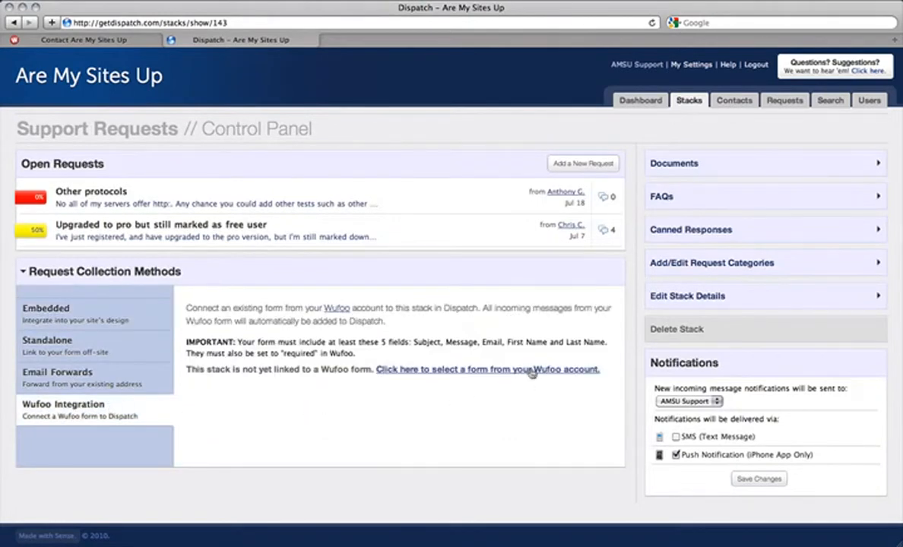
click(490, 370)
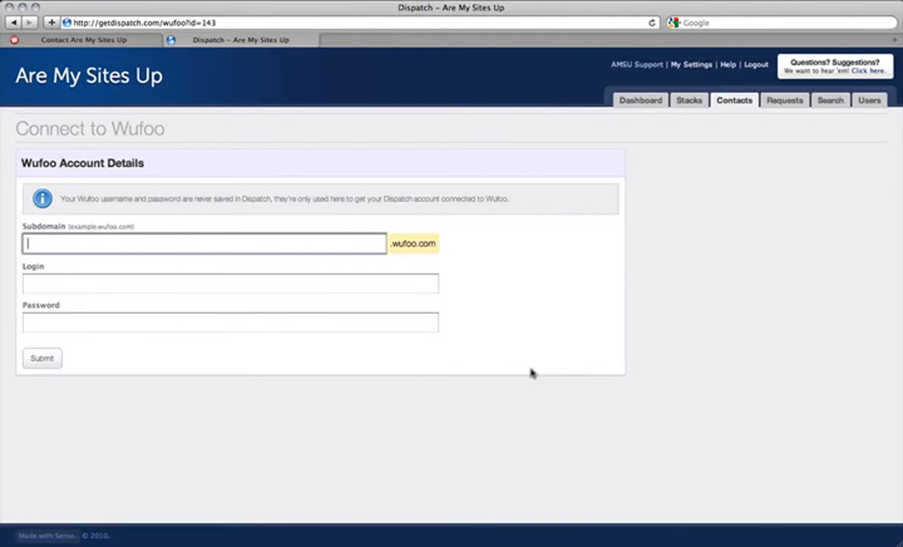
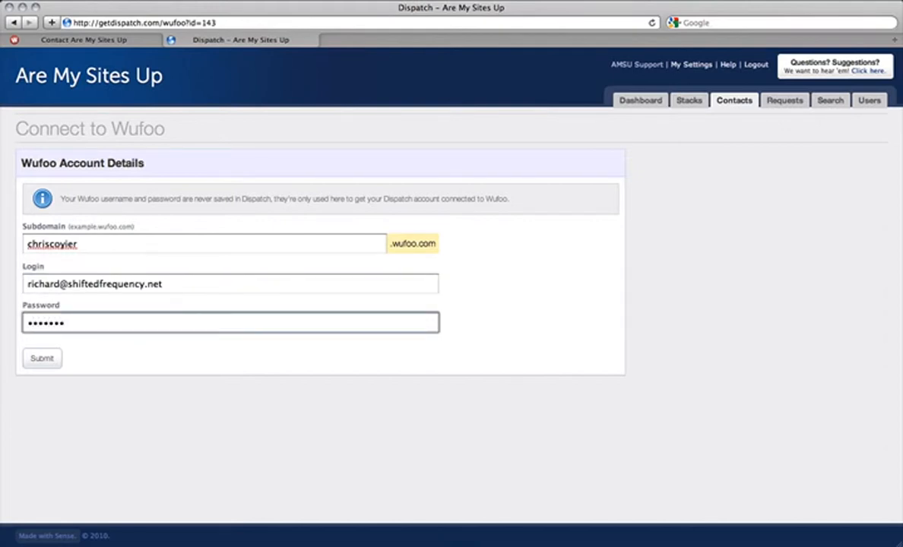
click(41, 358)
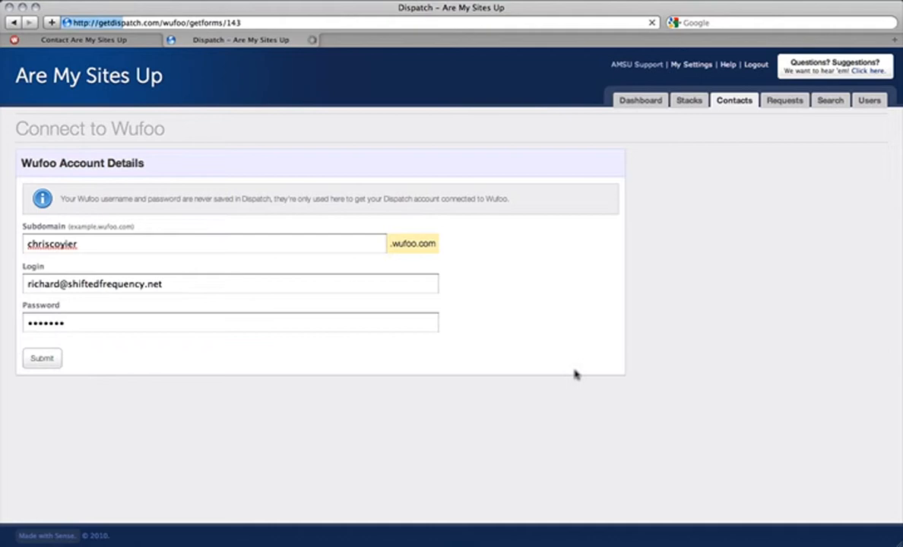
Select and submit the Contact Are My Sites Up Wufoo form.
click(42, 358)
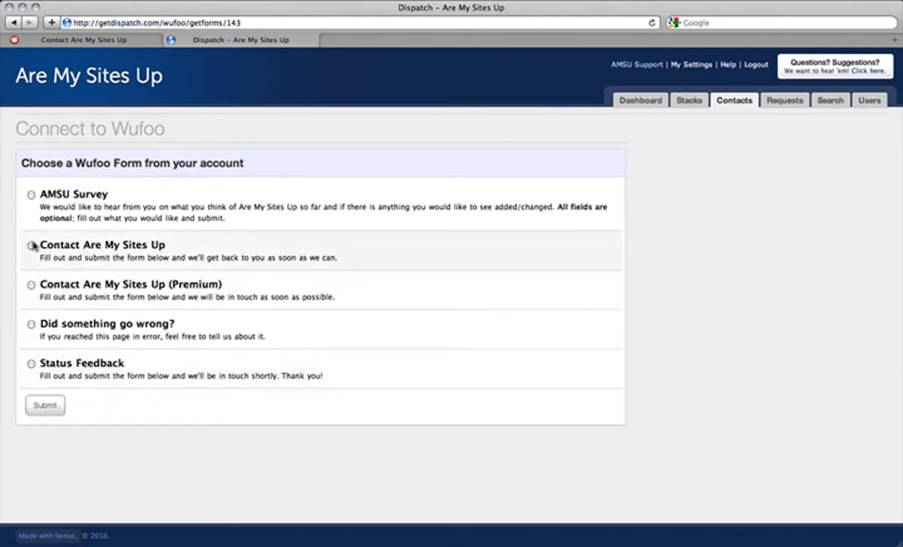
click(32, 245)
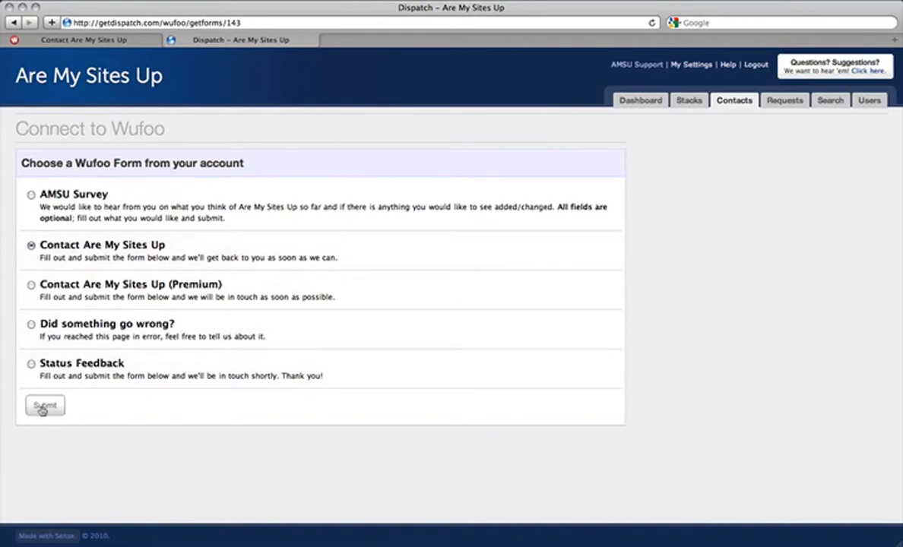
click(44, 406)
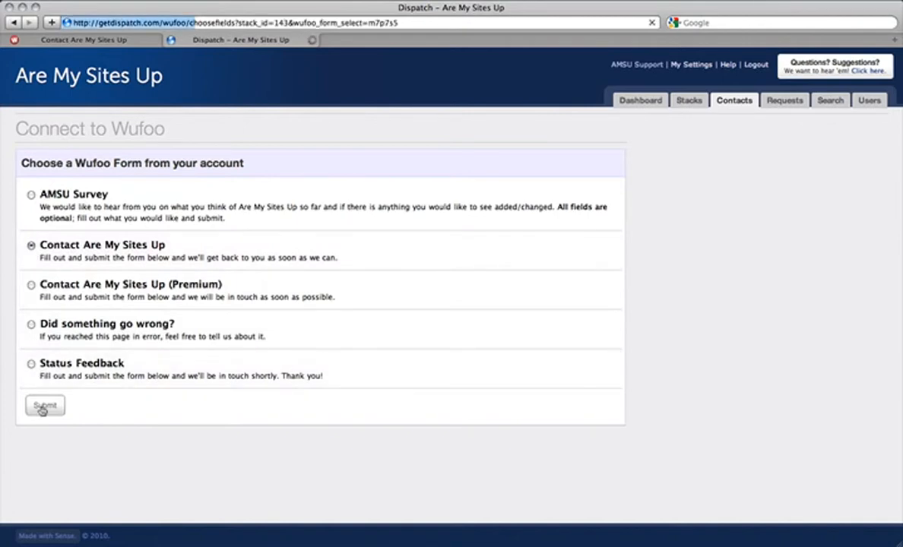
Map Subject to Account ID, Message to Message, and Email Address to Email.
click(45, 405)
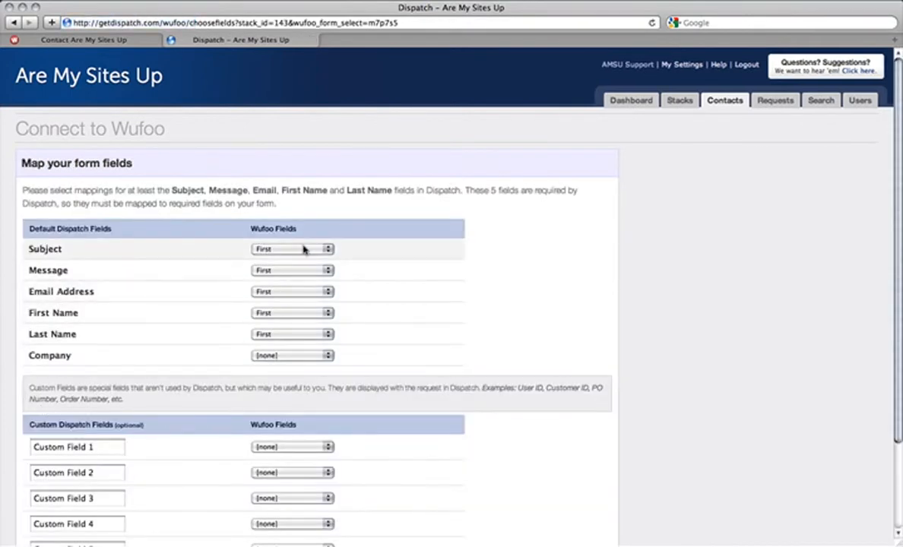
click(291, 248)
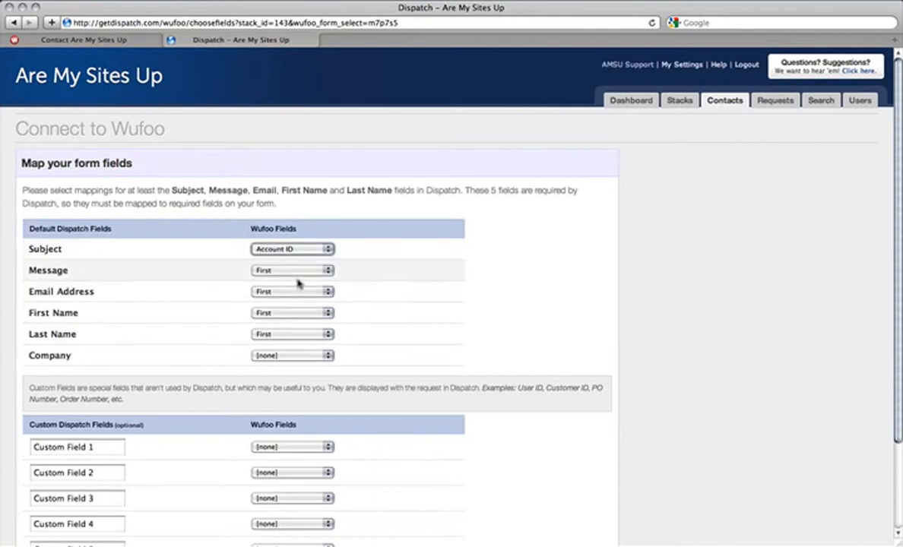
click(292, 270)
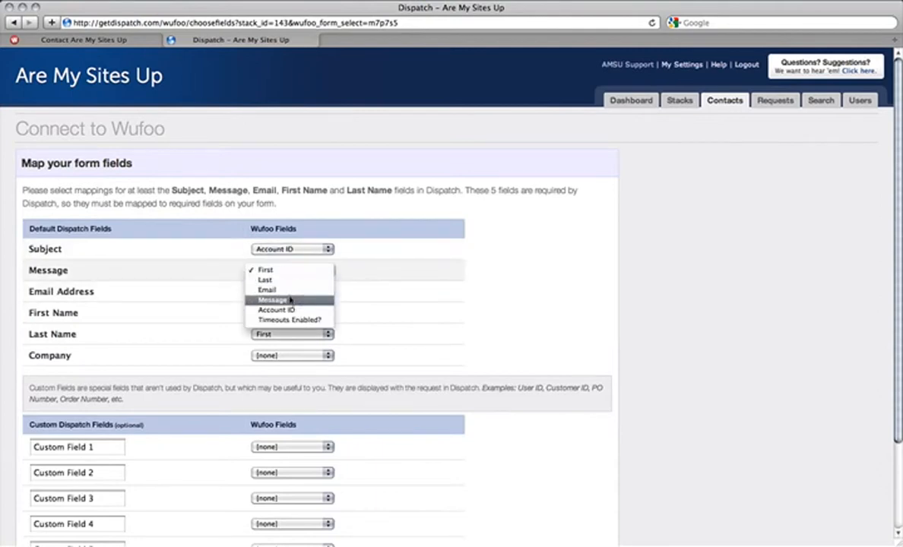
click(272, 299)
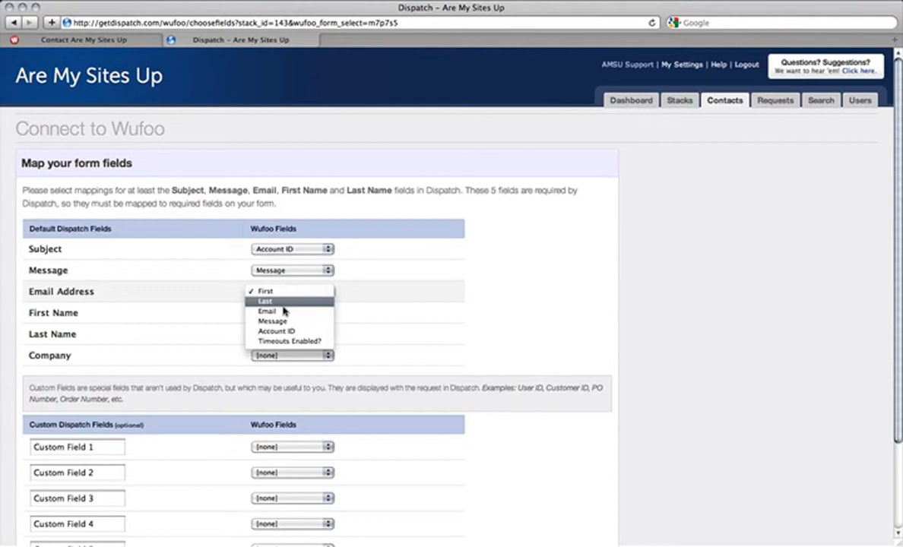
click(267, 311)
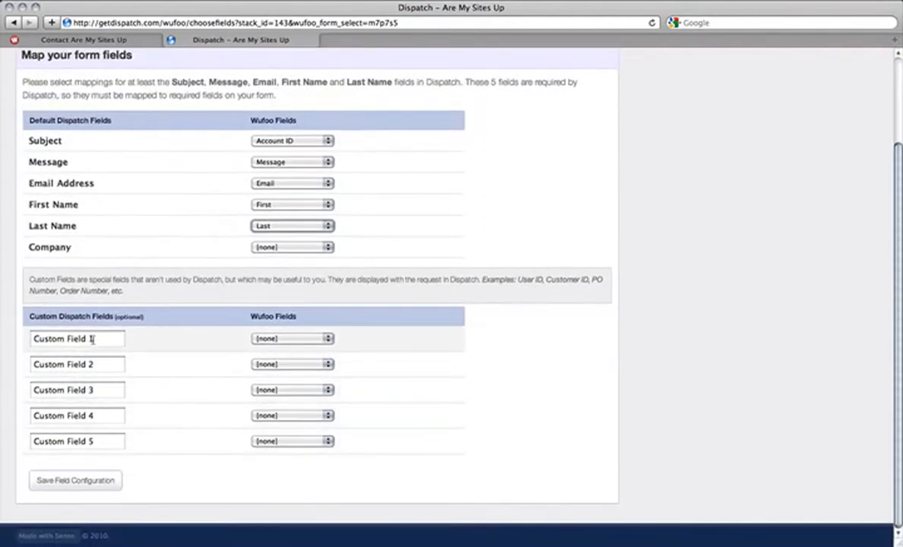
Map Custom Field 1 to Timeouts Enabled?, name it 'timeouts', and save the configuration.
click(292, 339)
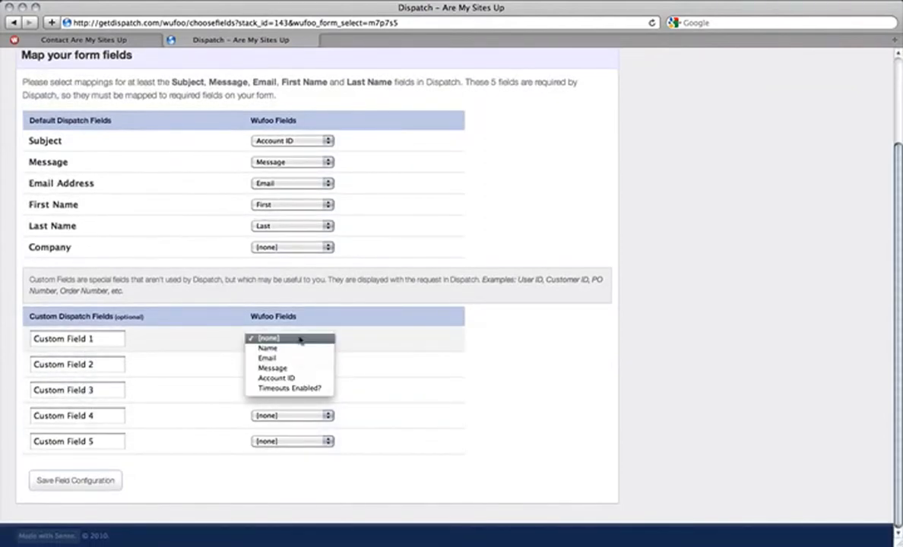
click(291, 388)
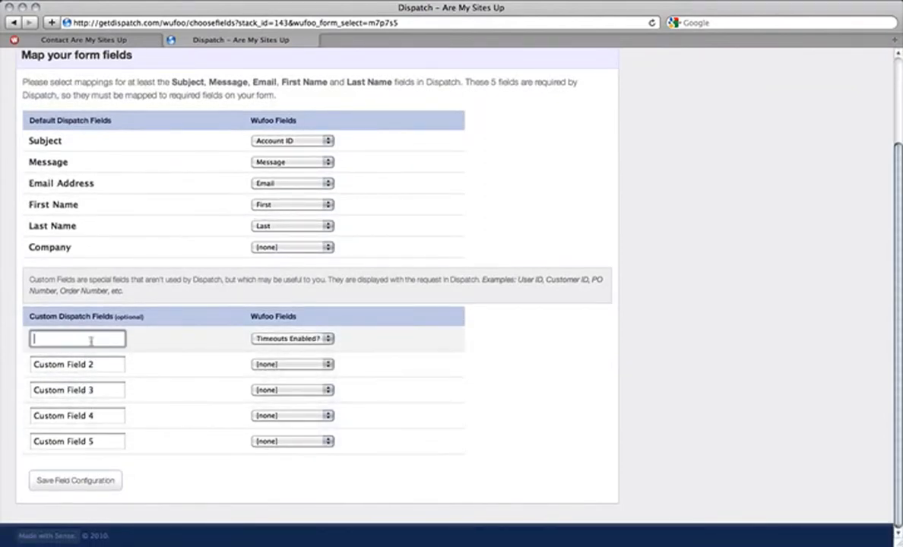
text(timeouts)
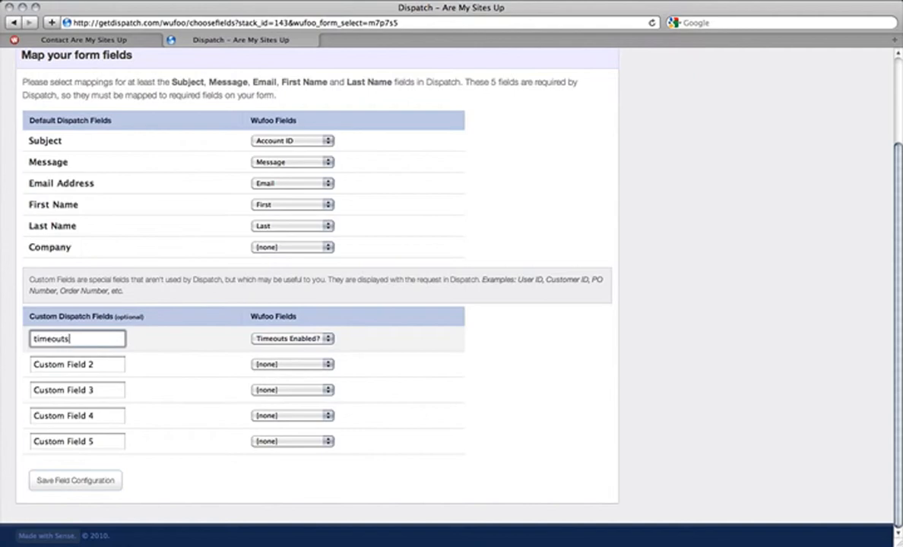
mouse_move(51, 469)
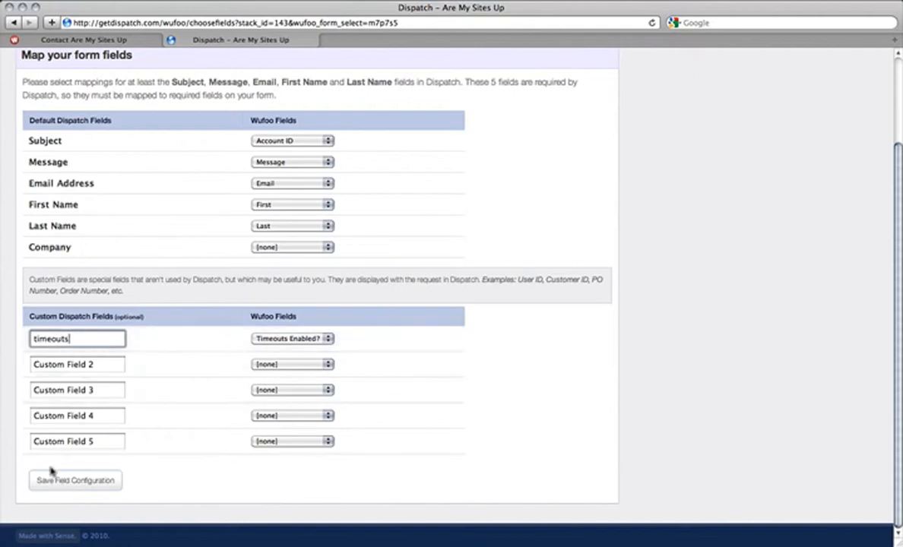
click(75, 481)
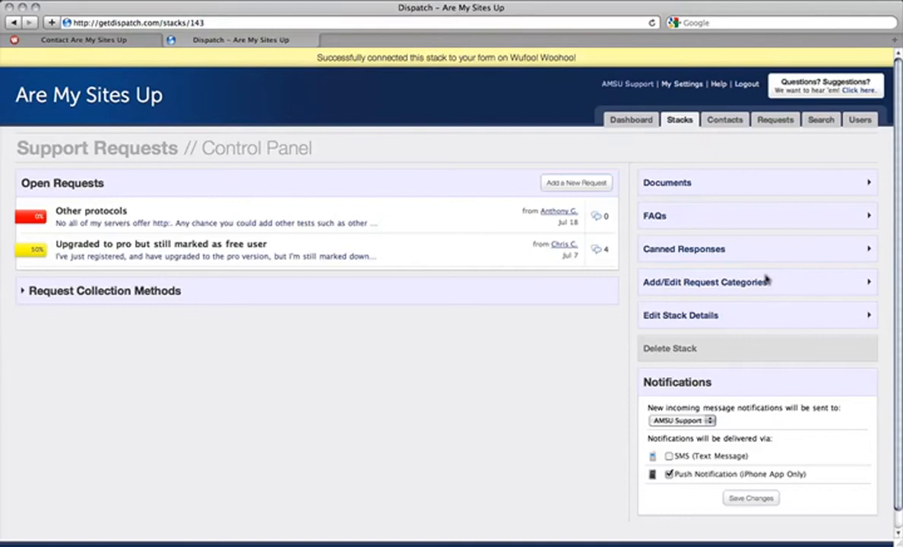
mouse_move(608, 370)
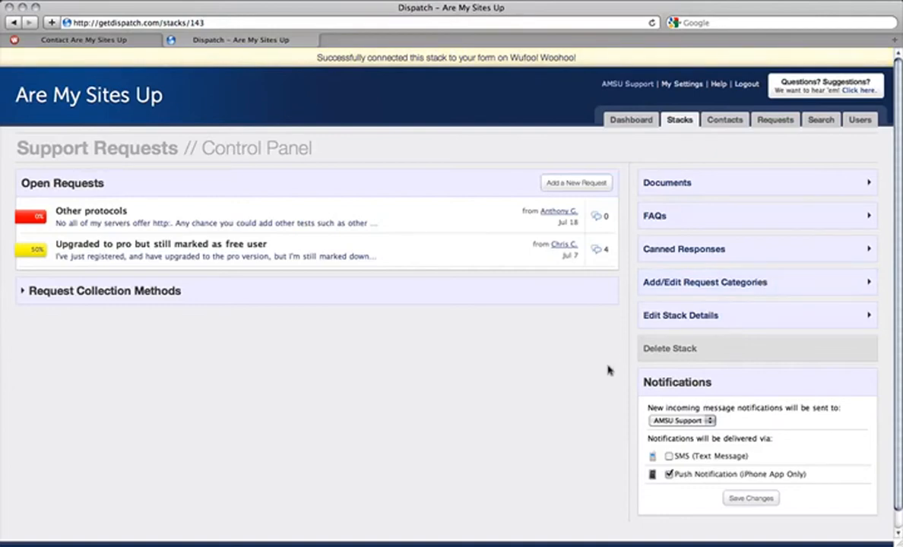
click(105, 291)
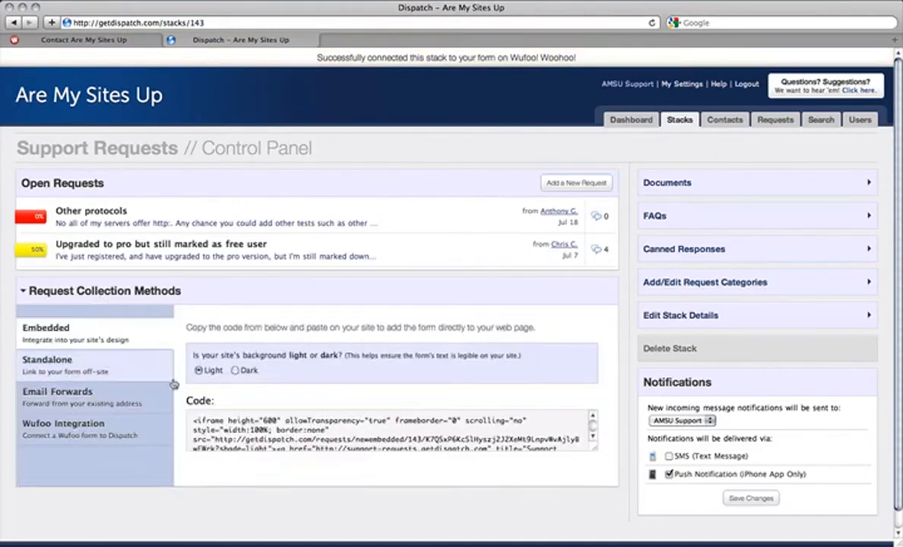